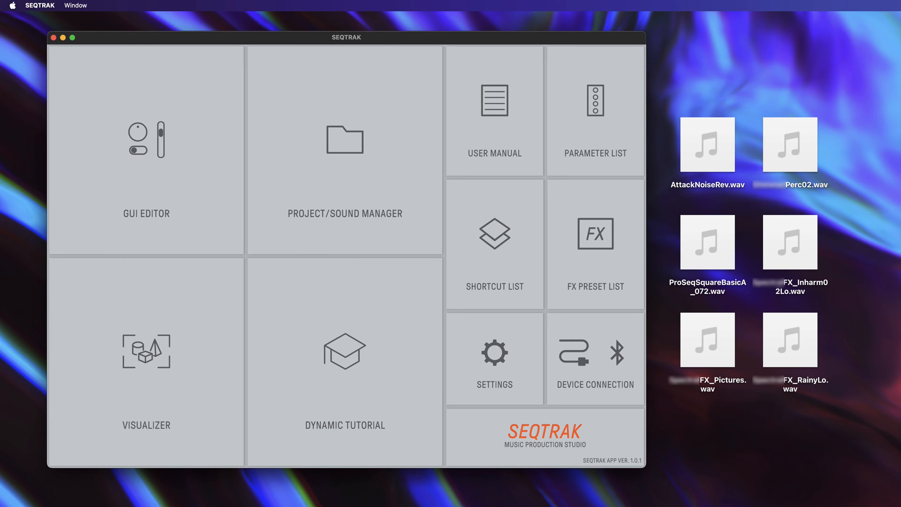
{"action": "mouse_move", "coordinate": [322, 173]}
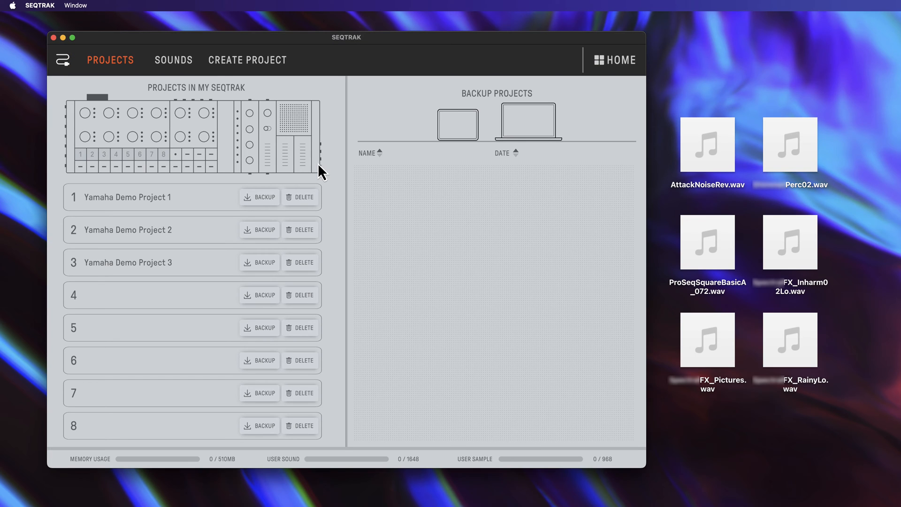
Show the sounds library and select the three desktop WAV files for import
{"action": "left_click", "coordinate": [173, 60]}
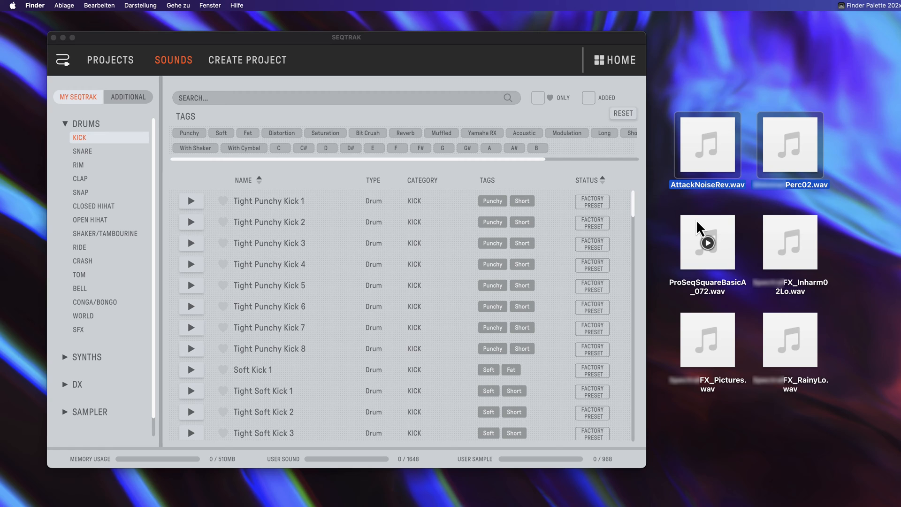
{"action": "left_click", "coordinate": [708, 242]}
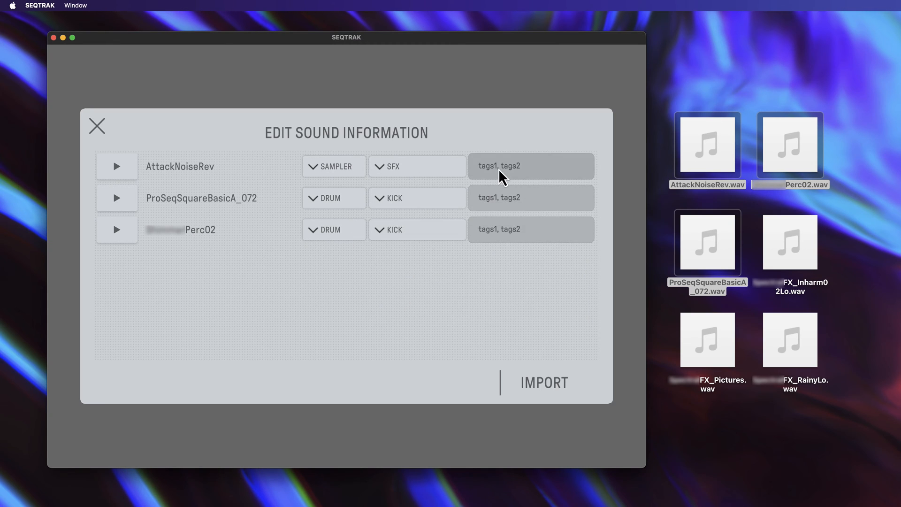
Import the three samples tagged 'techno, house', 'synth lead' and 'ambient', with sampler and sampler SFX types
{"action": "type", "text": "techno, house"}
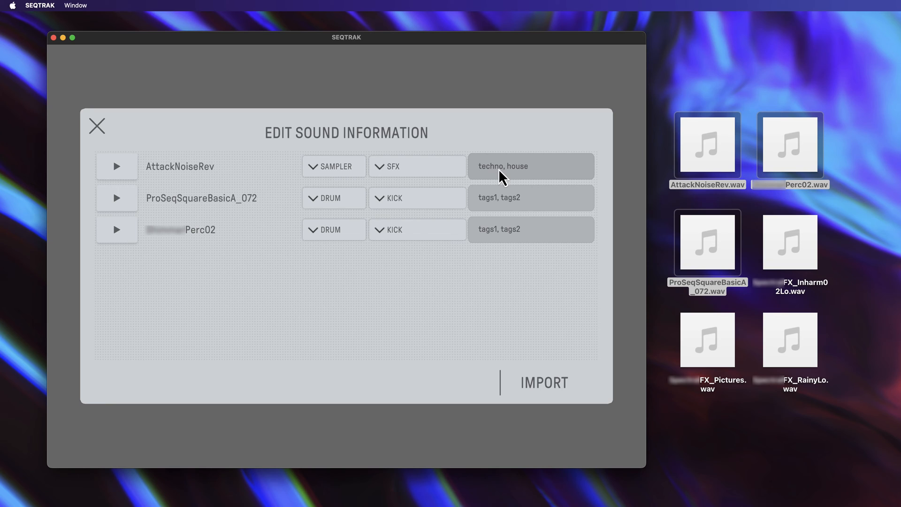
{"action": "left_click", "coordinate": [417, 198]}
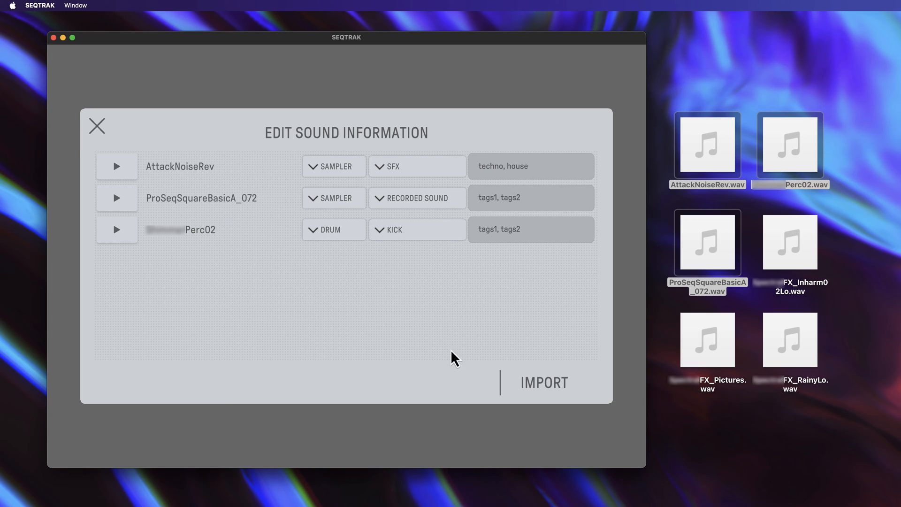
{"action": "type", "text": "synth lead"}
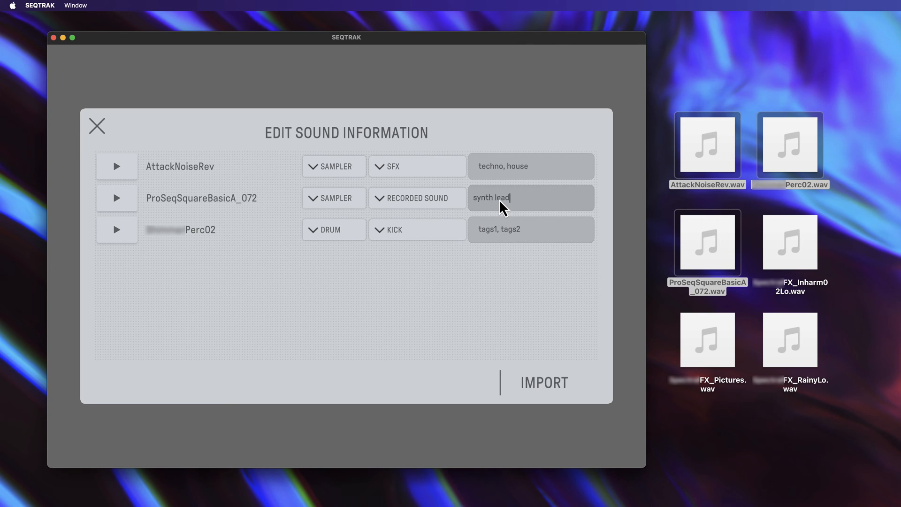
{"action": "left_click", "coordinate": [409, 229]}
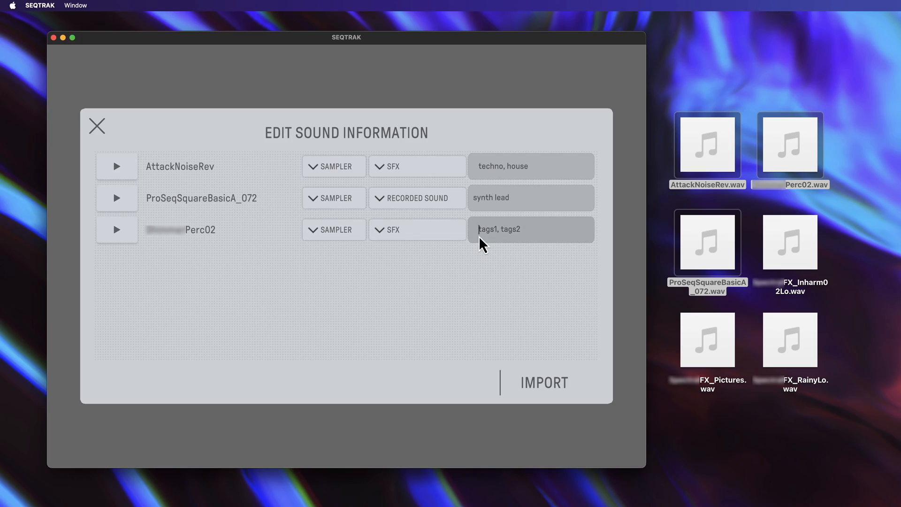
{"action": "type", "text": "ambient"}
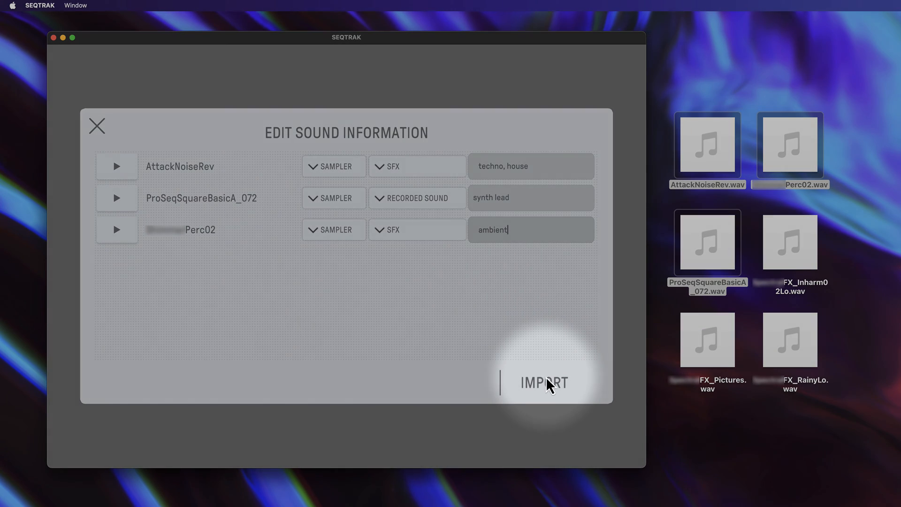
{"action": "left_click", "coordinate": [542, 383]}
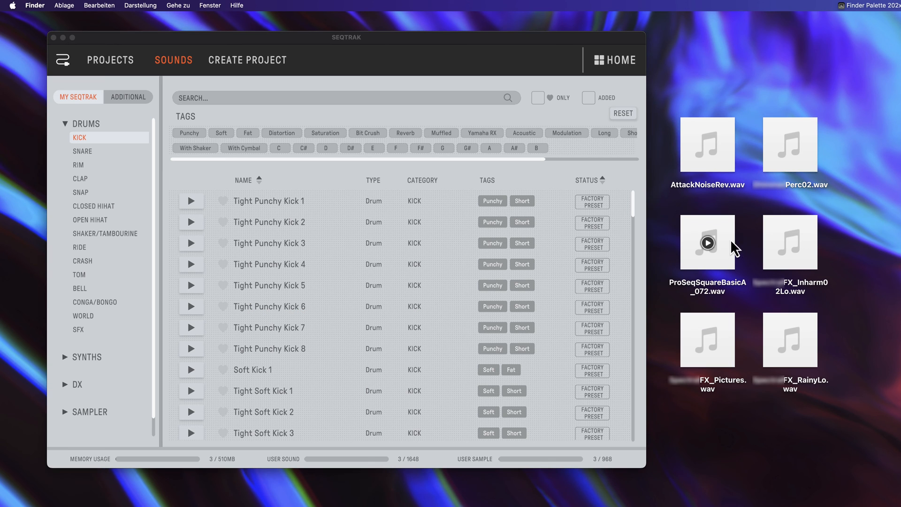
Import ProSeqSquareBasicA_072 again as a SYNTH sound in the SYNTH LEAD category
{"action": "double_click", "coordinate": [707, 242]}
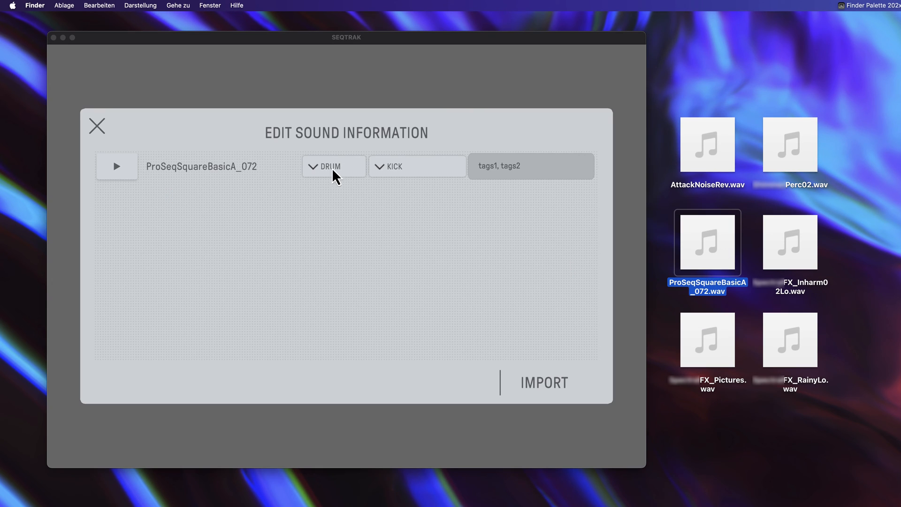
{"action": "left_click", "coordinate": [417, 166]}
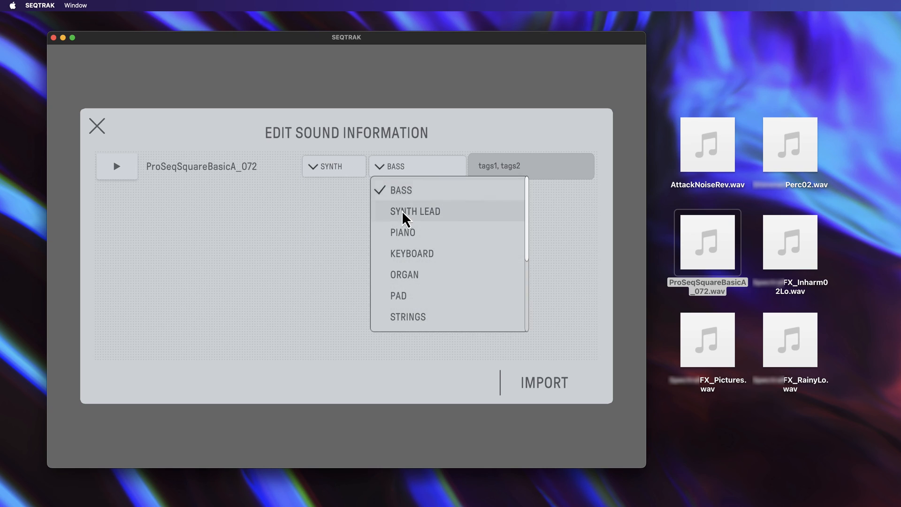
{"action": "left_click", "coordinate": [542, 383]}
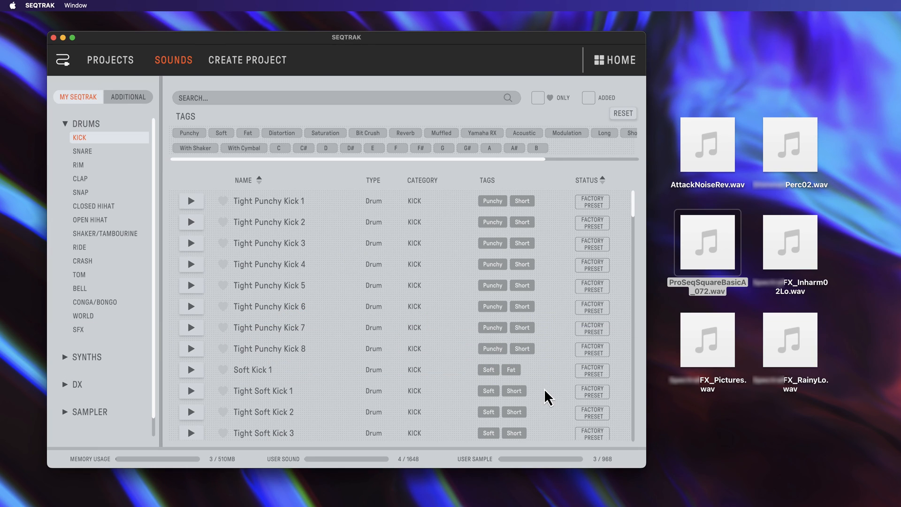
List the synth lead sounds, then the sampler recorded sounds showing ProSeqSquareBasicA_072
{"action": "left_click", "coordinate": [86, 356]}
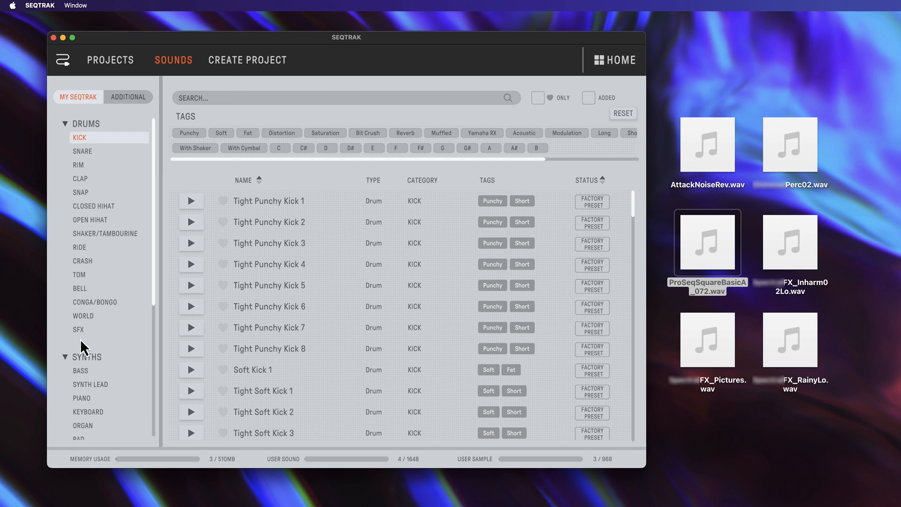
{"action": "left_click", "coordinate": [91, 293]}
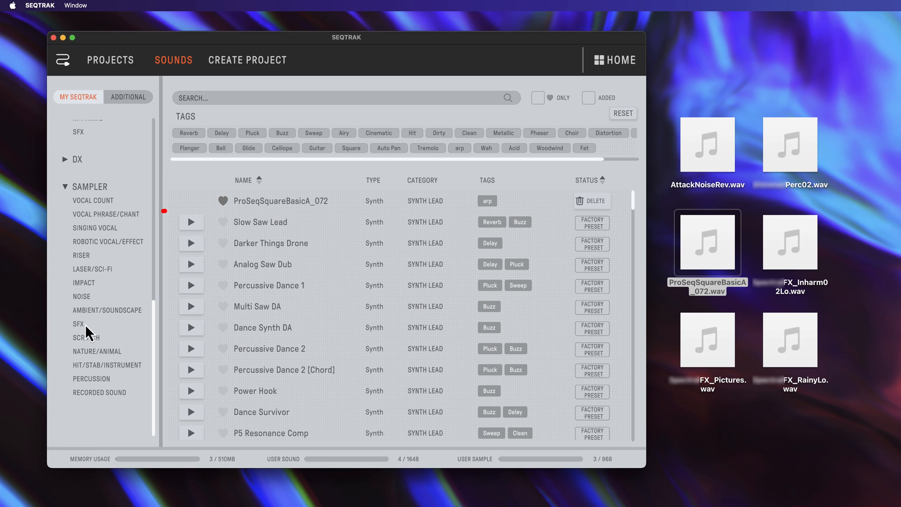
{"action": "left_click", "coordinate": [98, 392]}
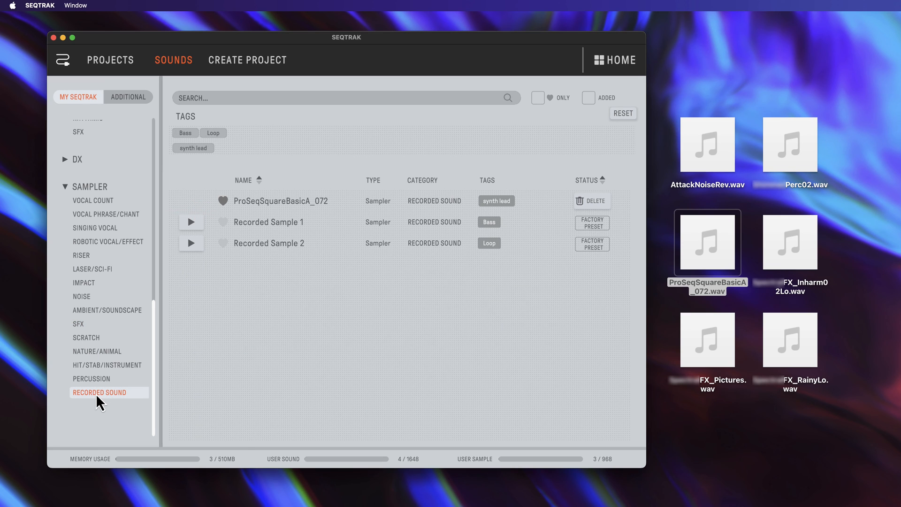